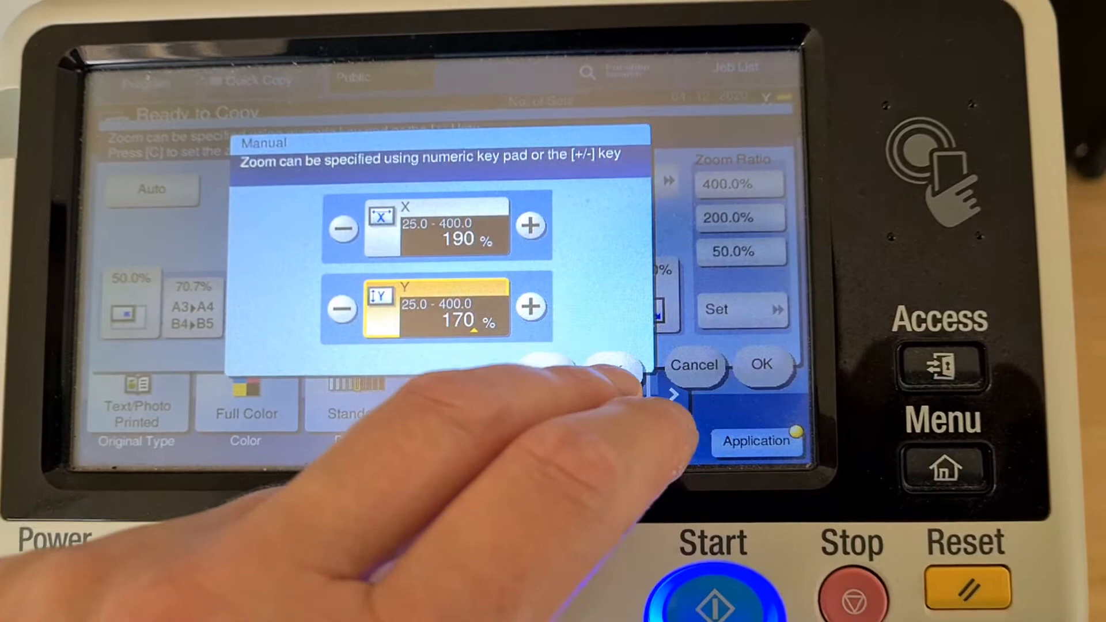
Step: Confirm 190% × 170% zoom, then review the cyan and black colour balance settings
click(761, 364)
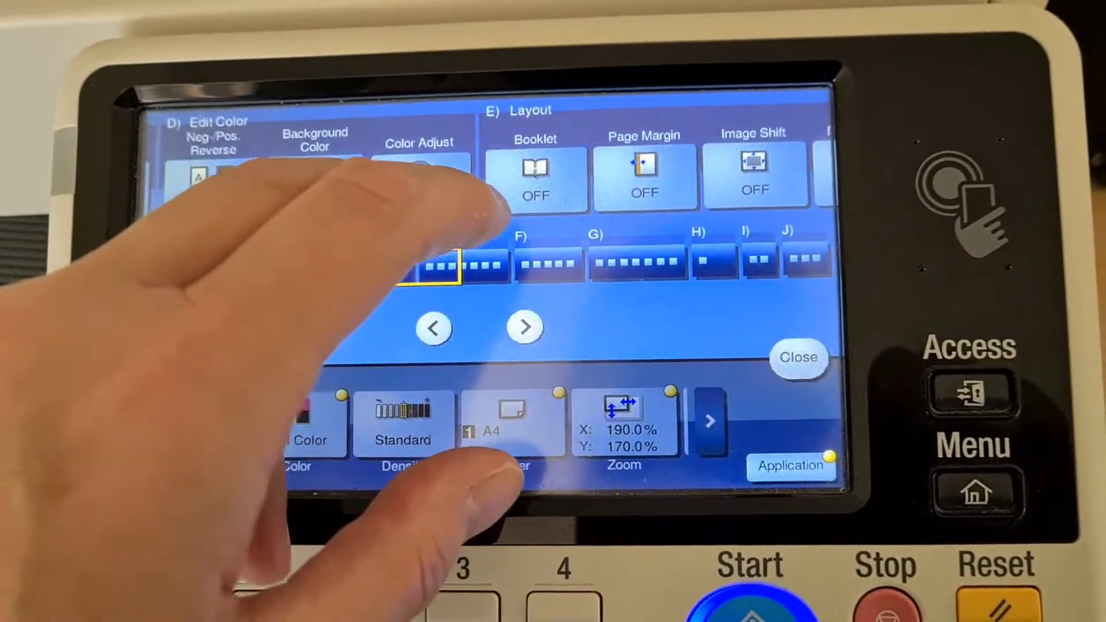
click(419, 176)
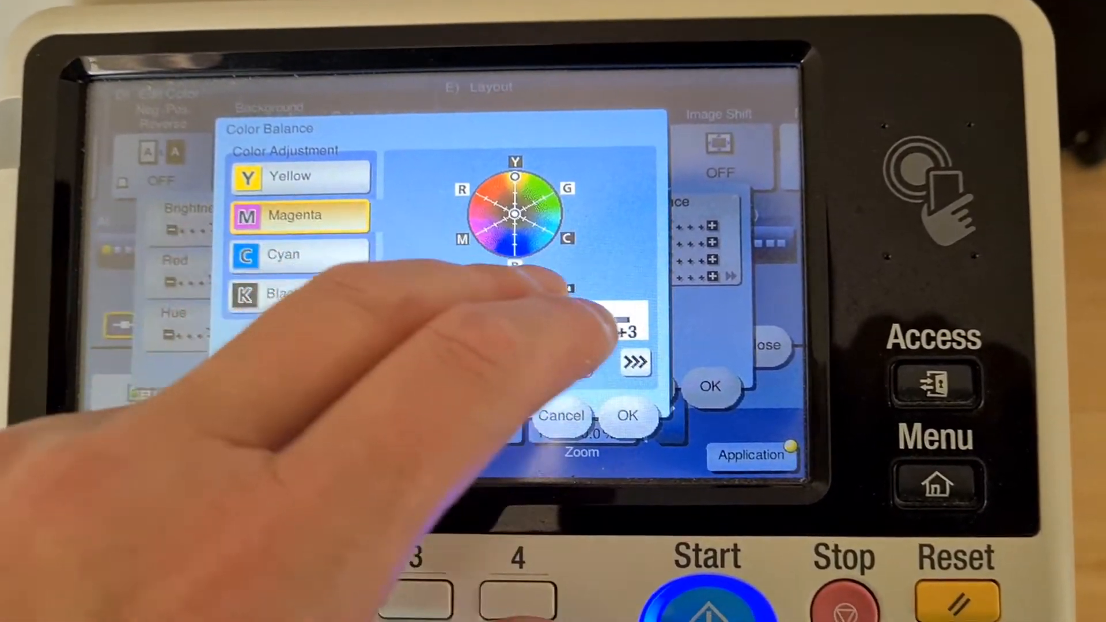
click(296, 255)
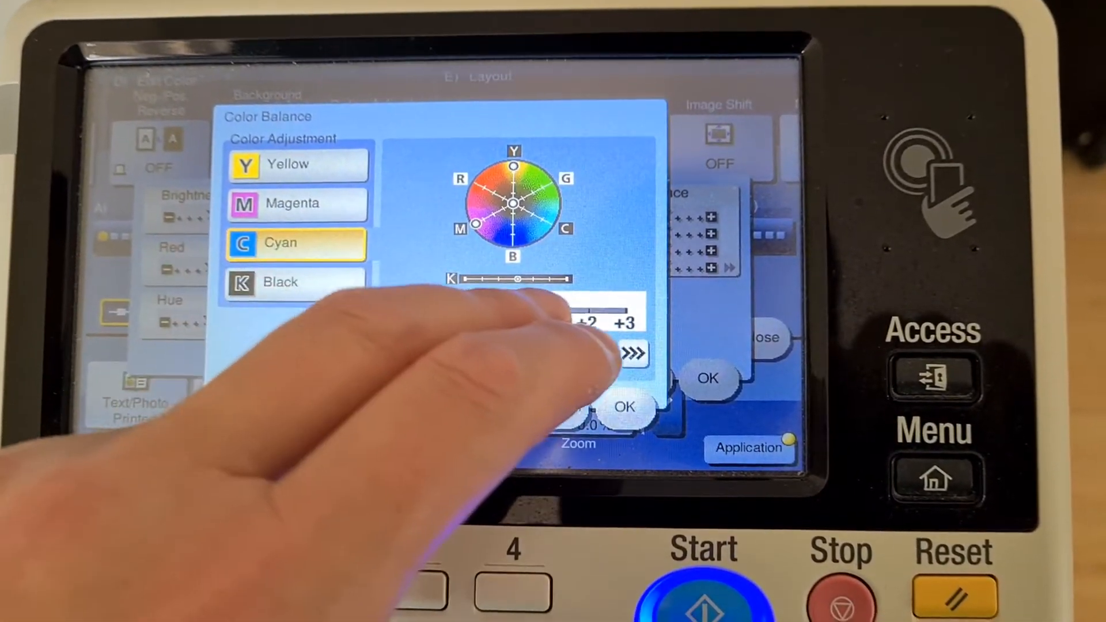
click(296, 281)
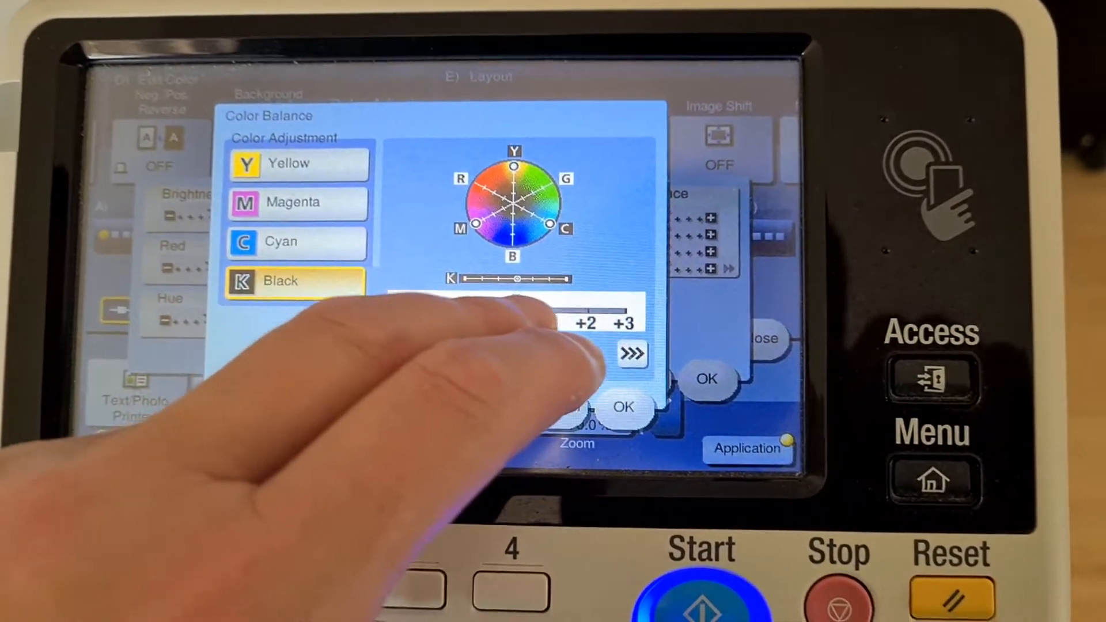
click(621, 408)
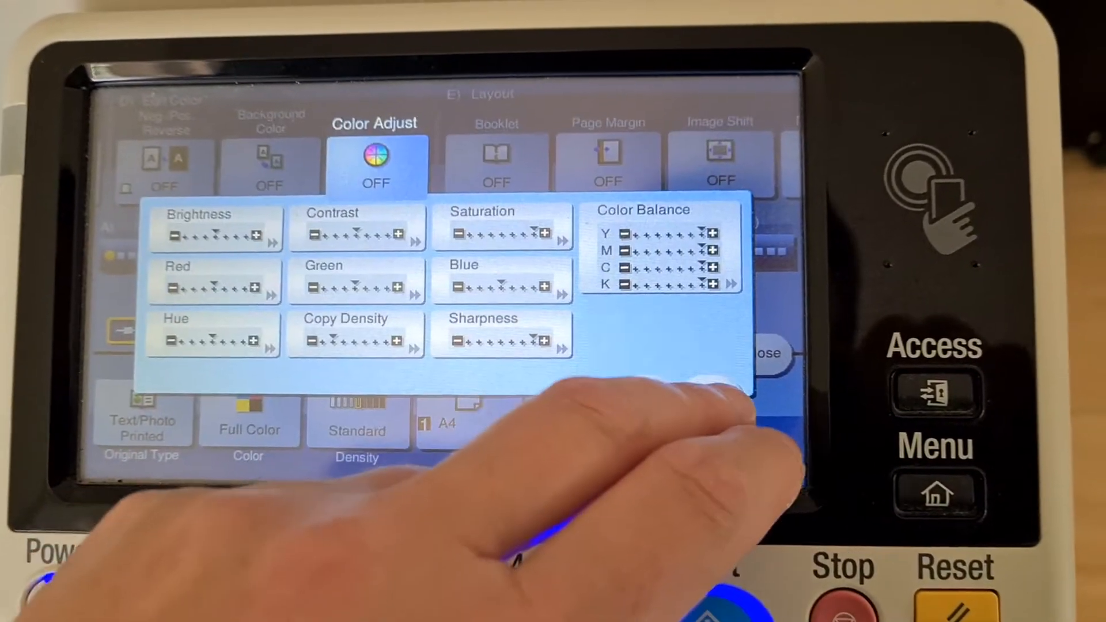
click(763, 353)
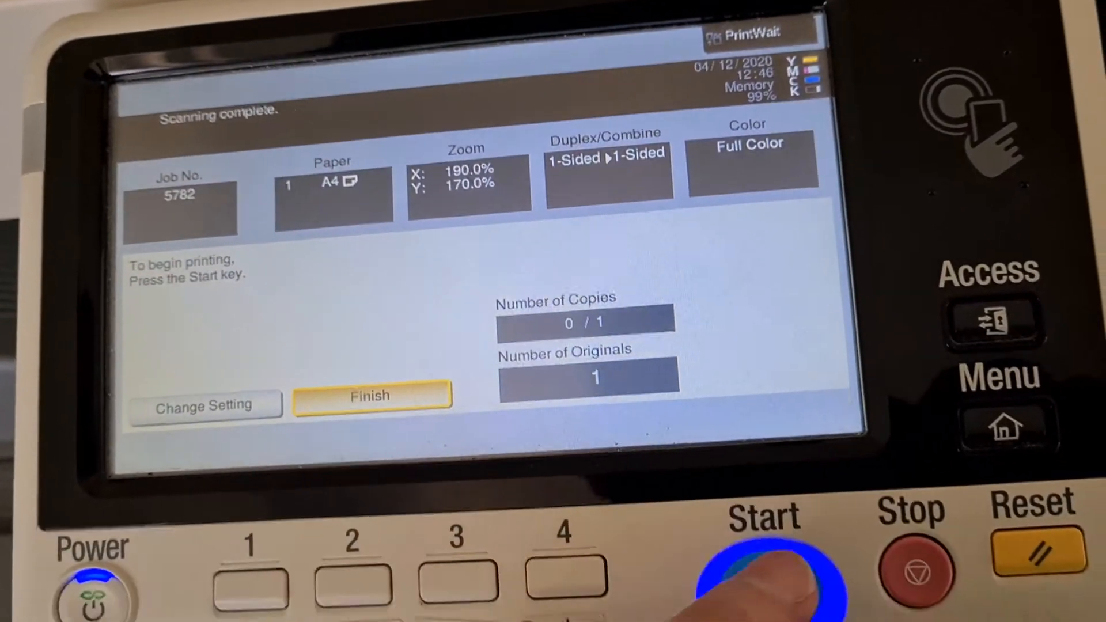
Step: Print the scanned 190% × 170% full-colour copy
click(762, 571)
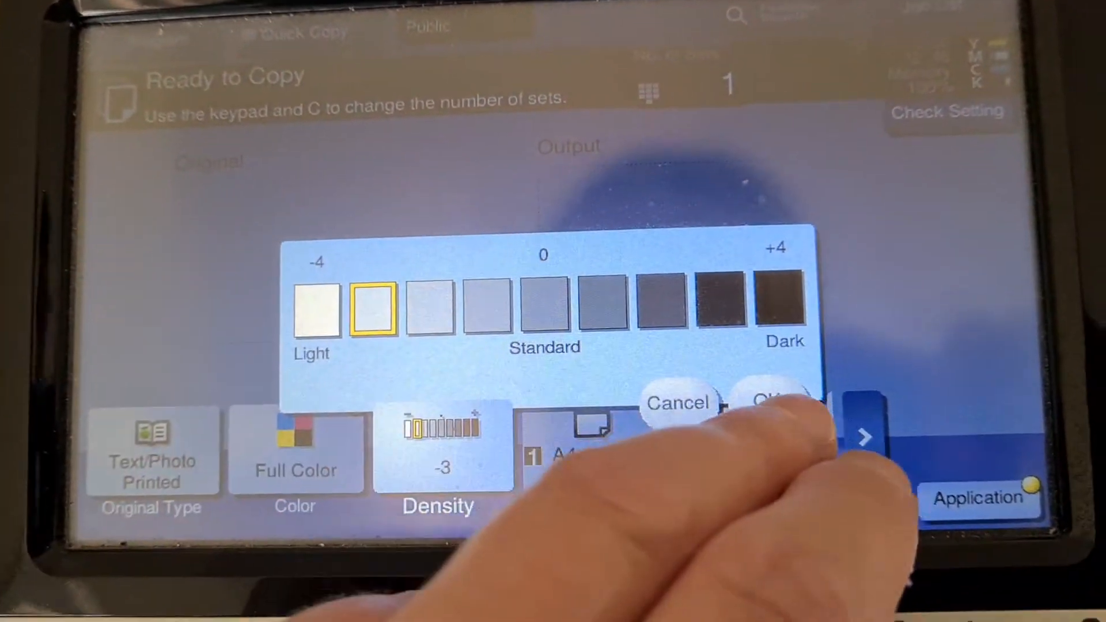
Step: Confirm the lighter copy density of -3
click(776, 402)
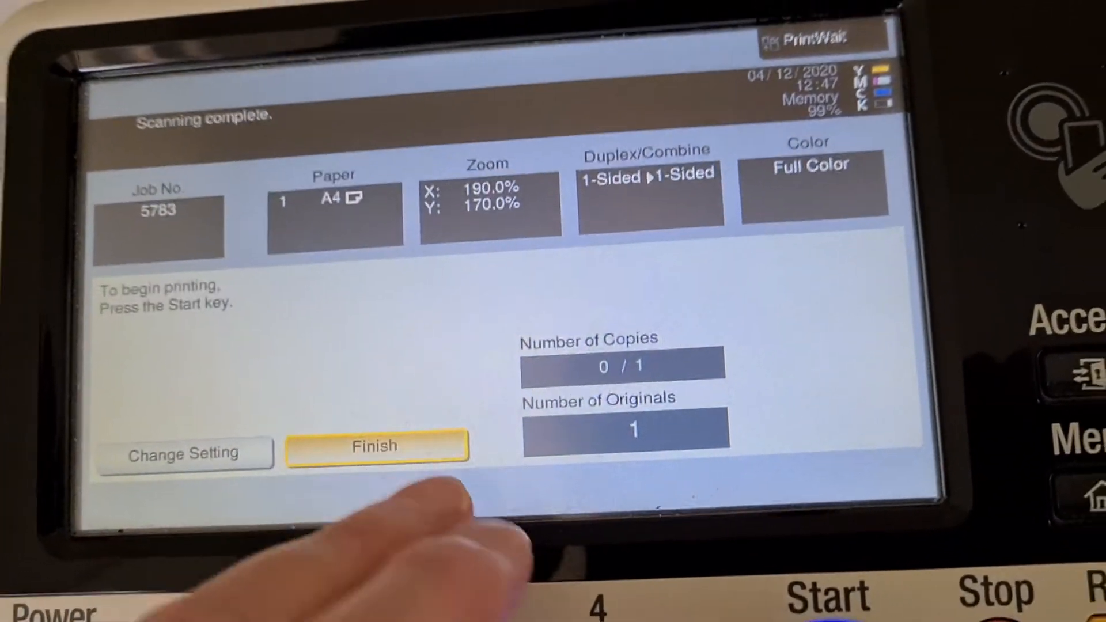
Step: Finish the lighter 190% × 170% copy job
click(376, 448)
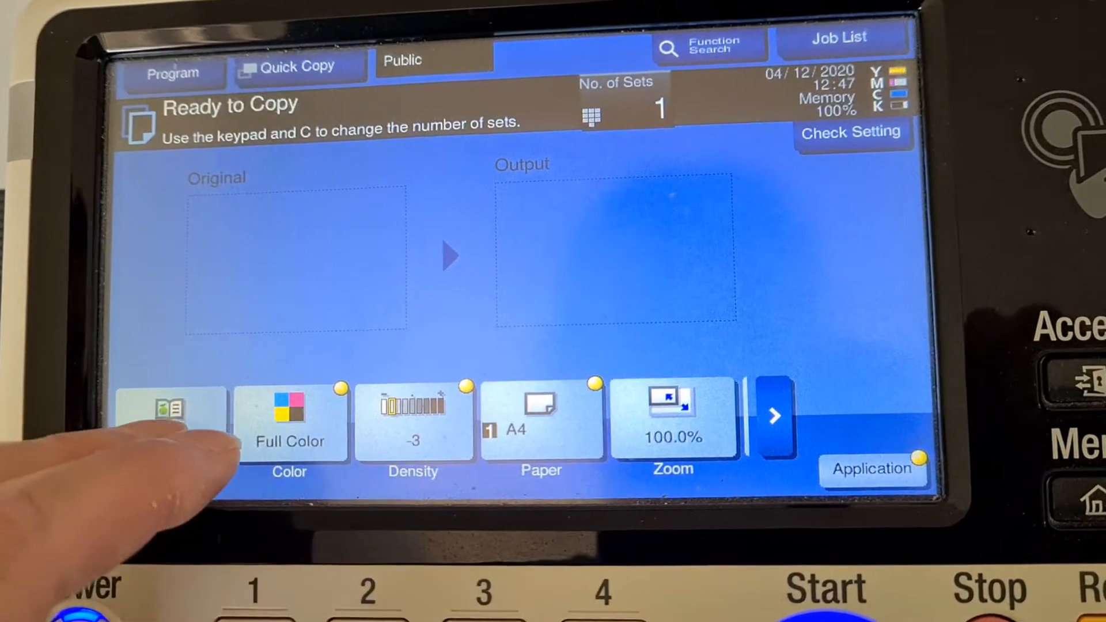
Step: Open the original type options for the 100% zoom, density -3 copy
click(169, 416)
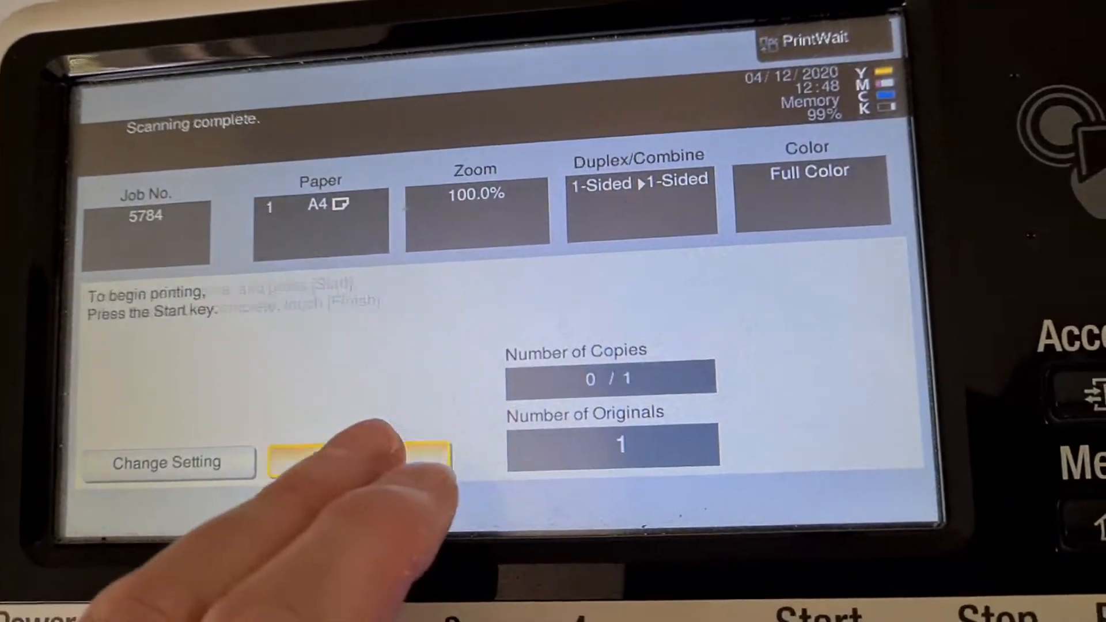
Step: Finish scanning the original and print the 100% full-colour copy
click(358, 462)
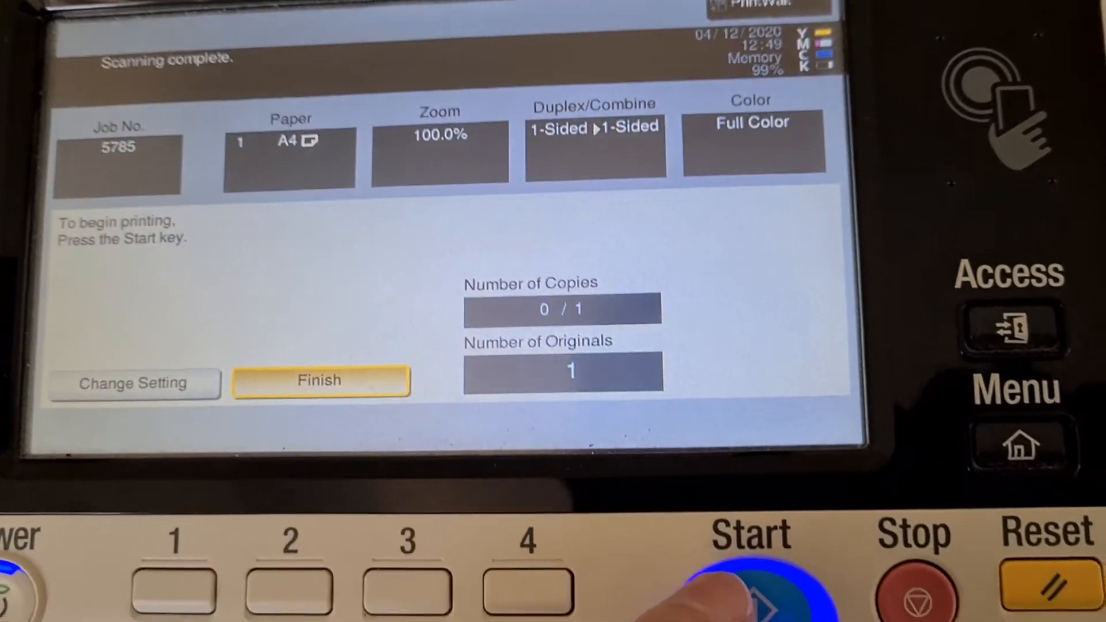
click(752, 565)
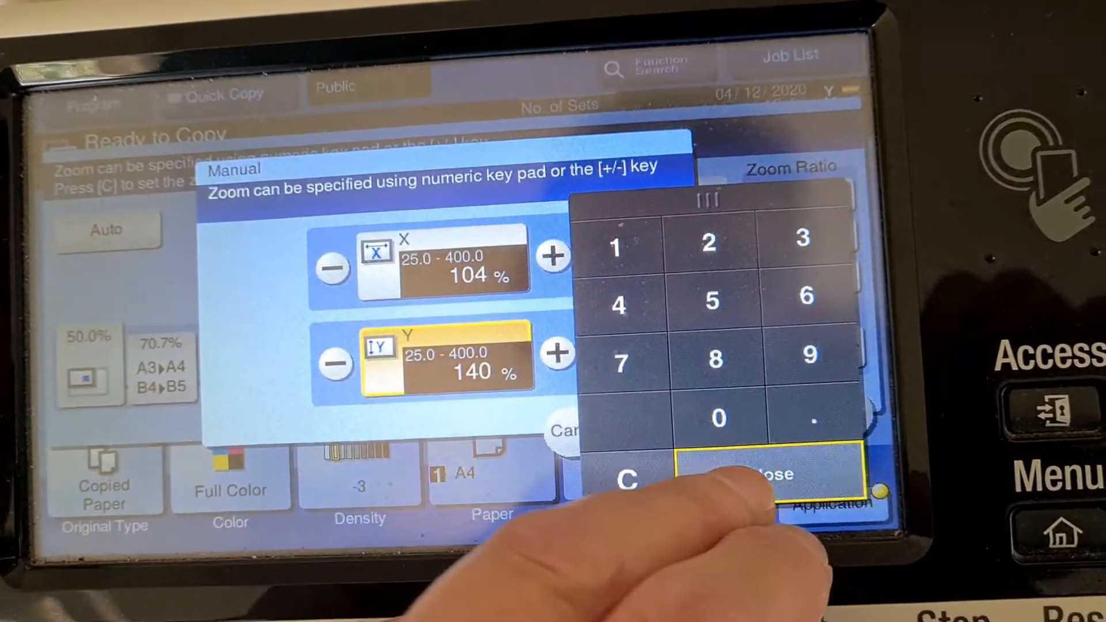
Step: Confirm the manual zoom ratios of 104% wide and 140% tall
click(762, 475)
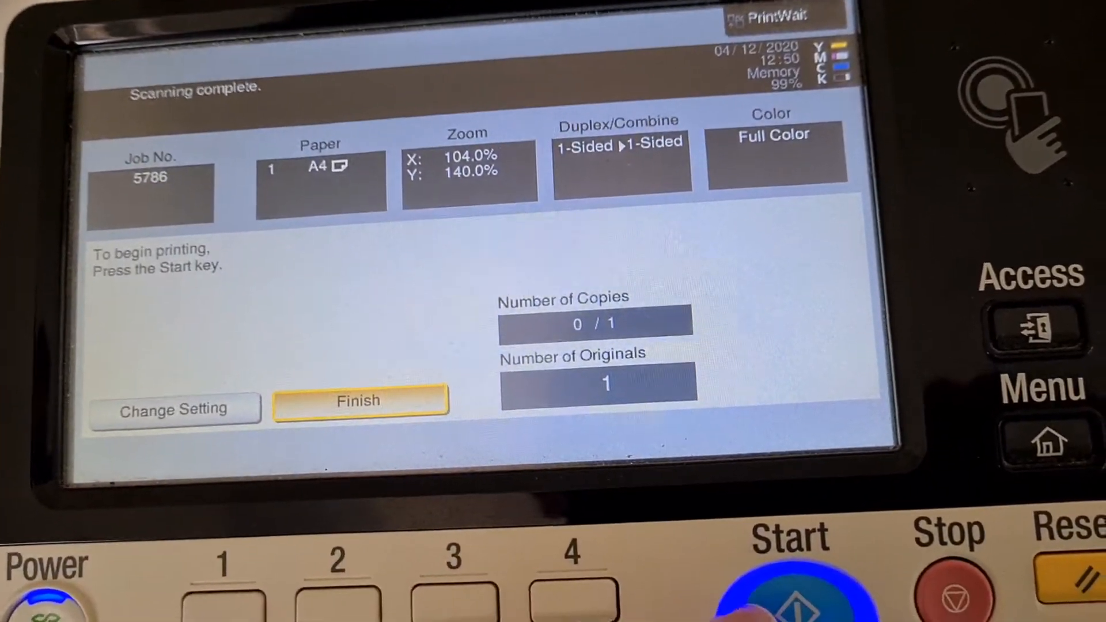
Step: Print the scanned 104% × 140% full-colour copy
click(790, 593)
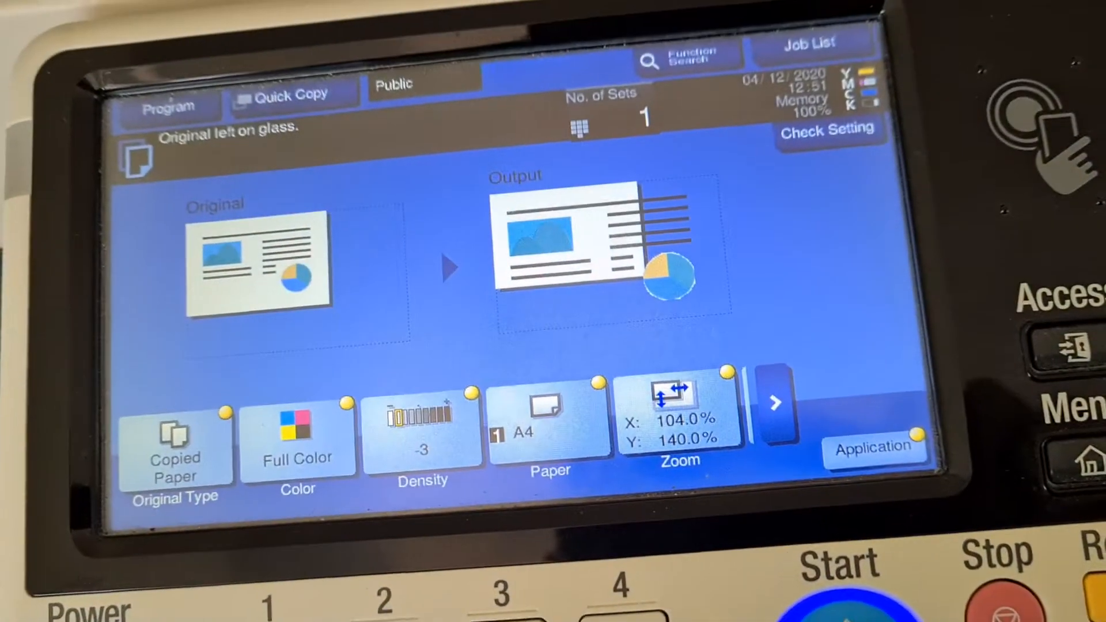
Step: Scan the original at 104% × 140%, end scanning, and print the copy
click(839, 572)
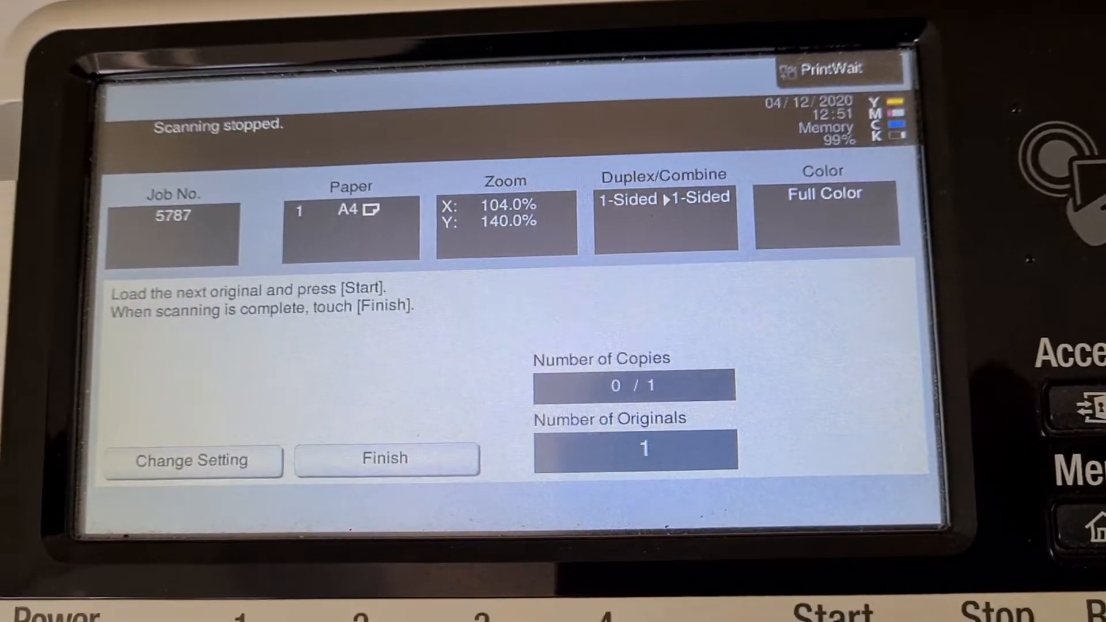
click(386, 458)
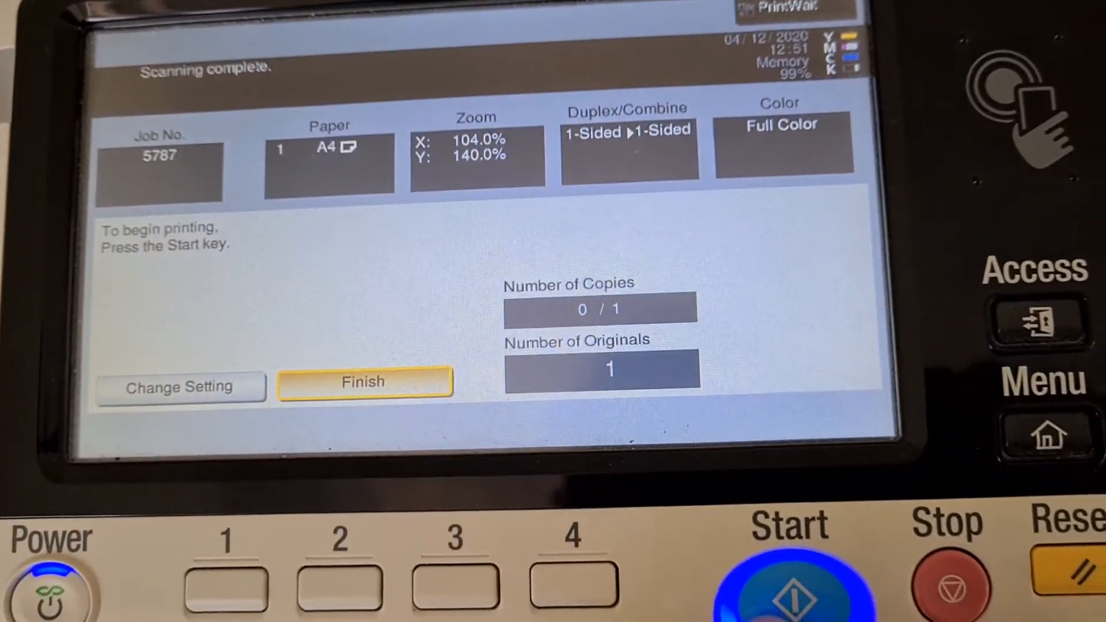
click(789, 578)
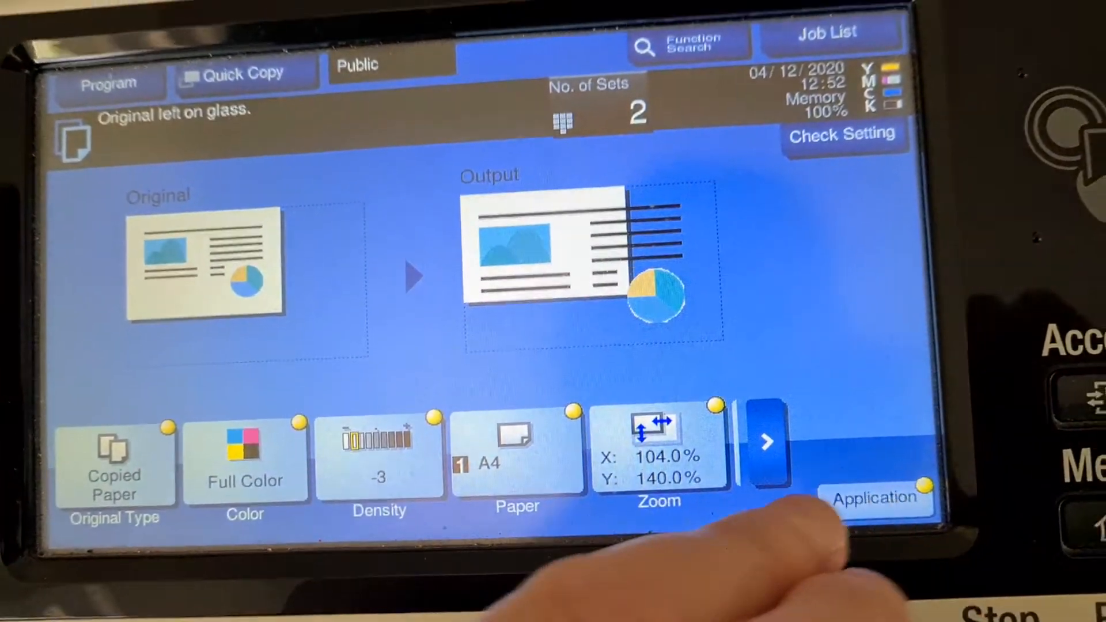
Step: Close Mirror Image unchanged and start scanning the two-set 104% × 140% job
click(874, 498)
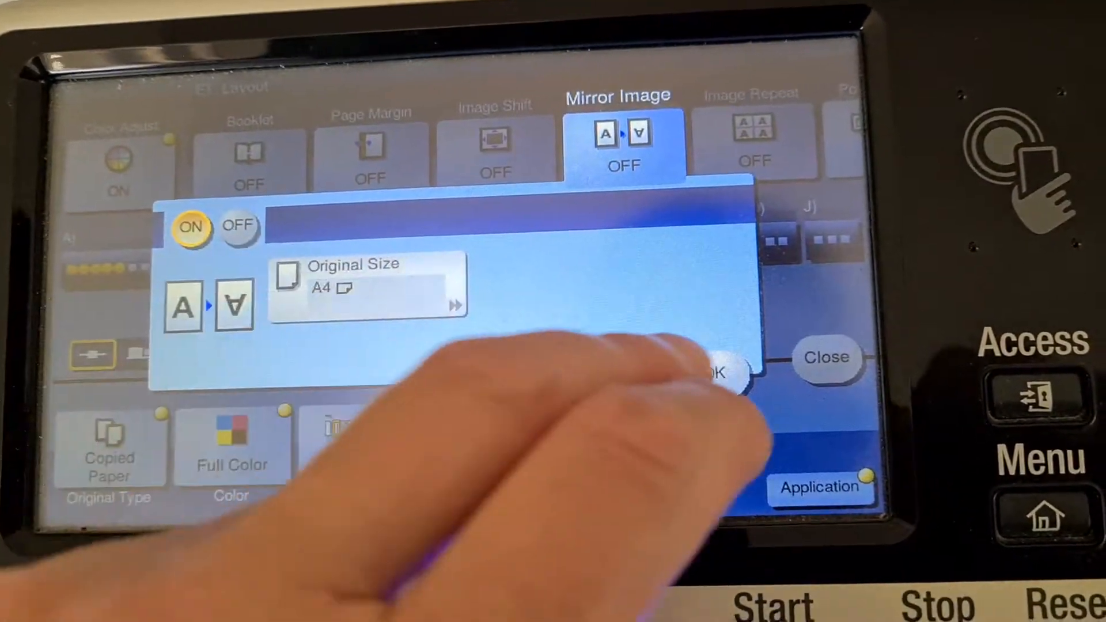
click(720, 372)
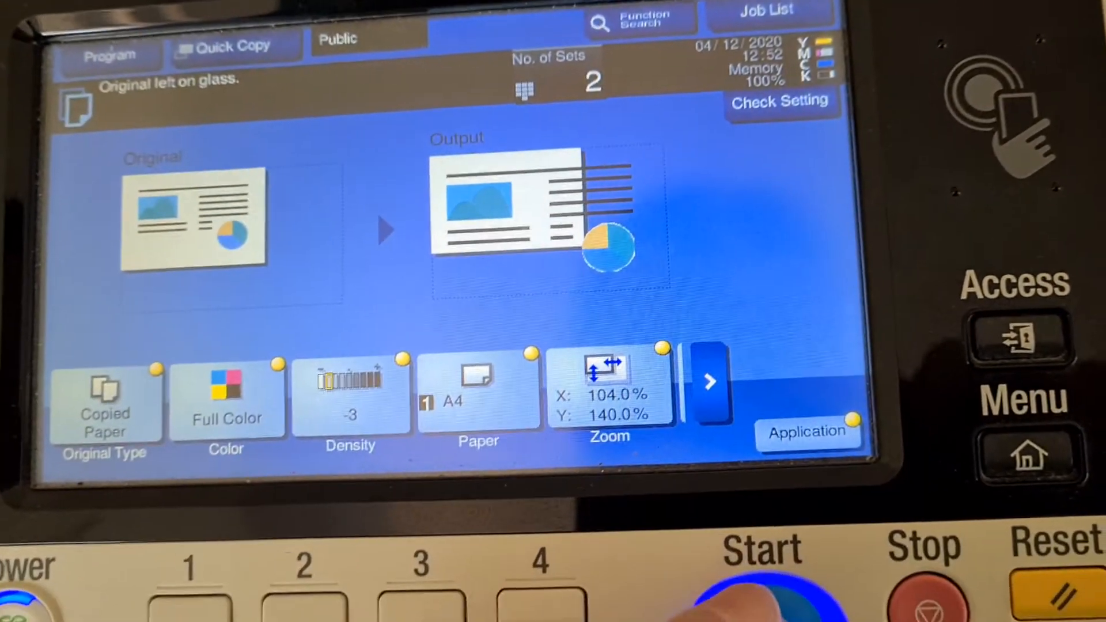
click(761, 578)
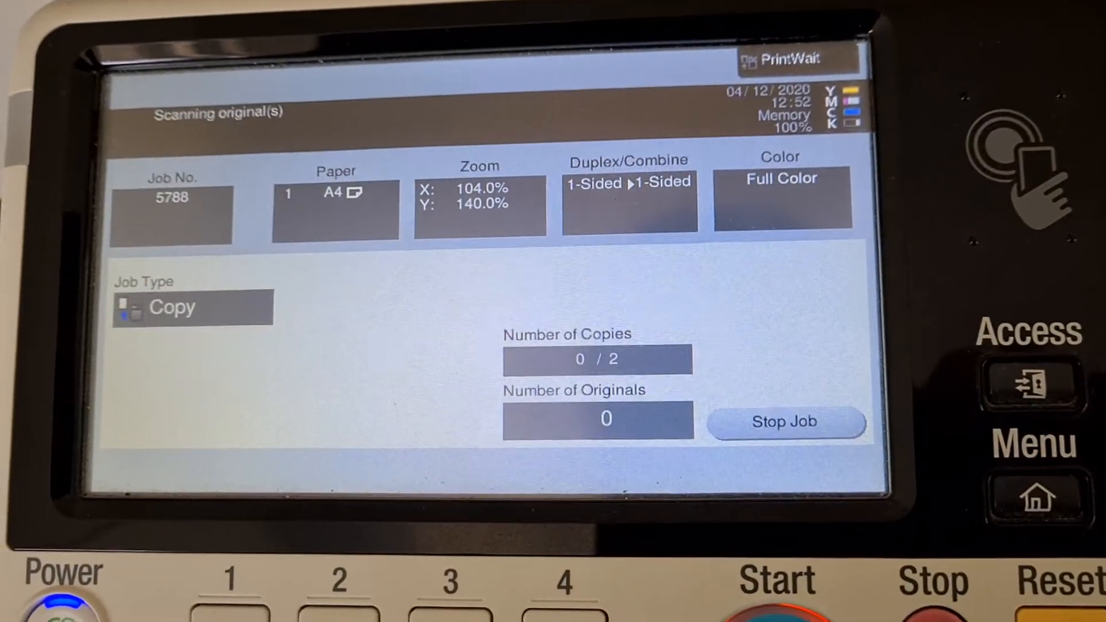